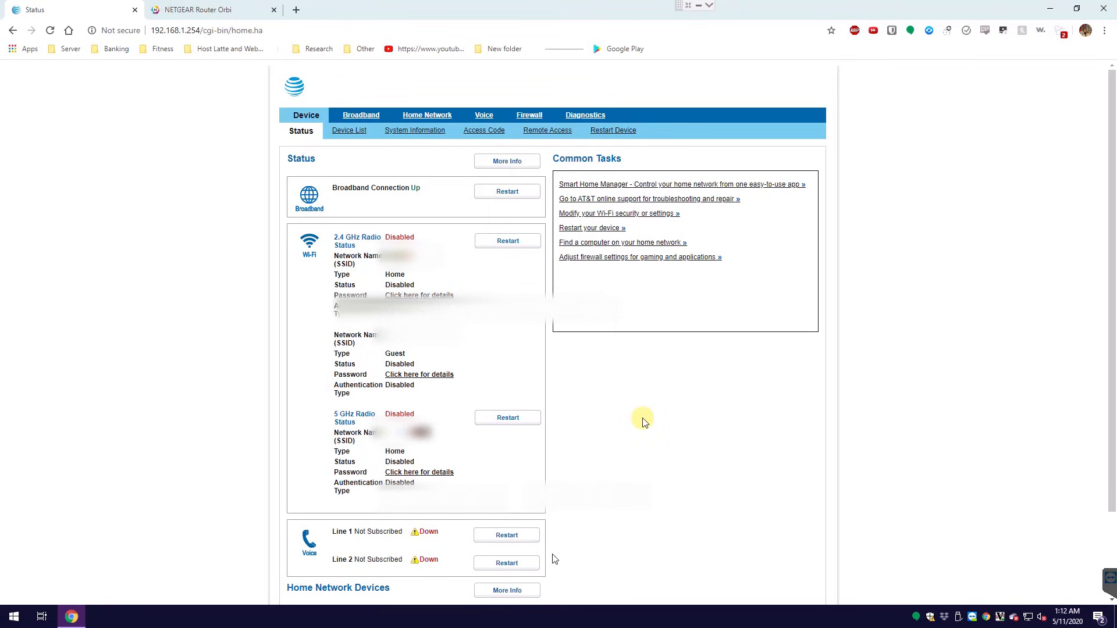
pyautogui.moveTo(644, 419)
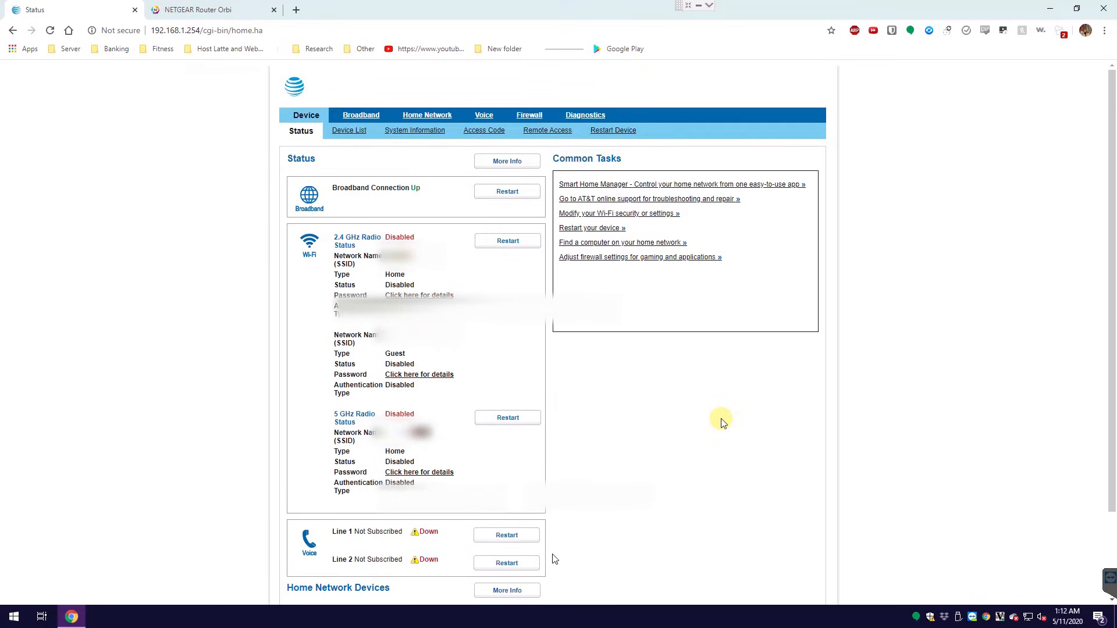
pyautogui.moveTo(325, 335)
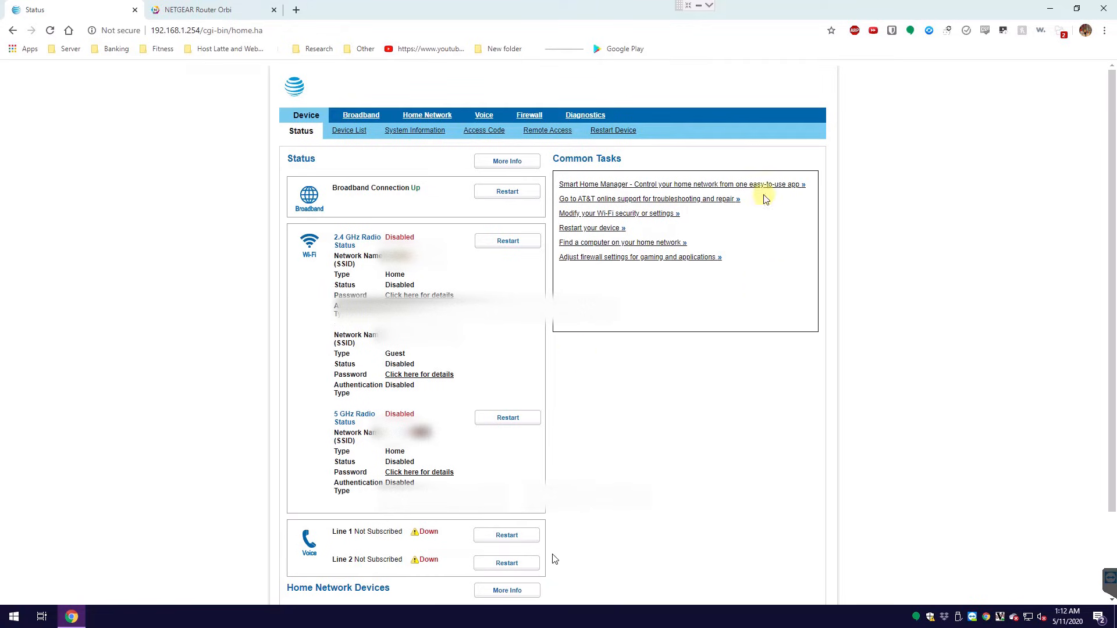
pyautogui.moveTo(684, 372)
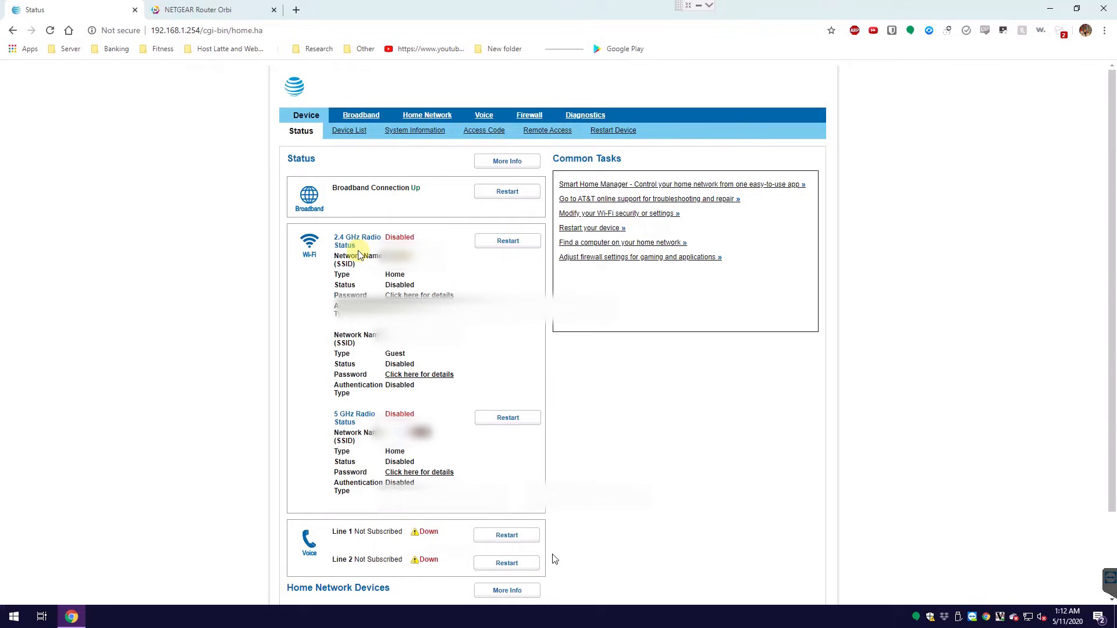
pyautogui.moveTo(560, 278)
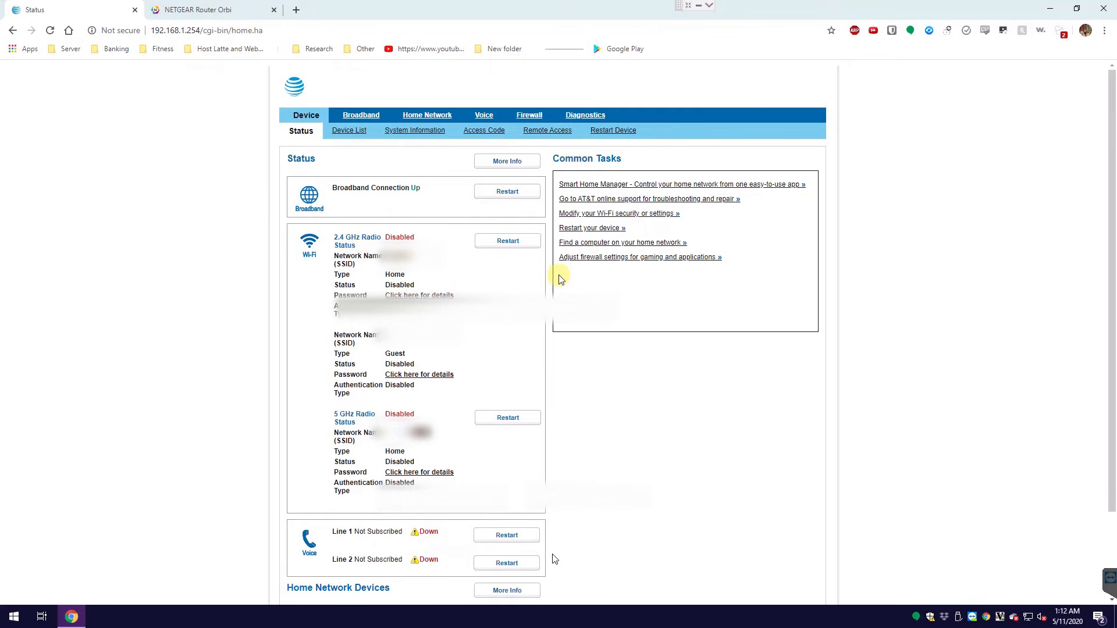
pyautogui.moveTo(592, 412)
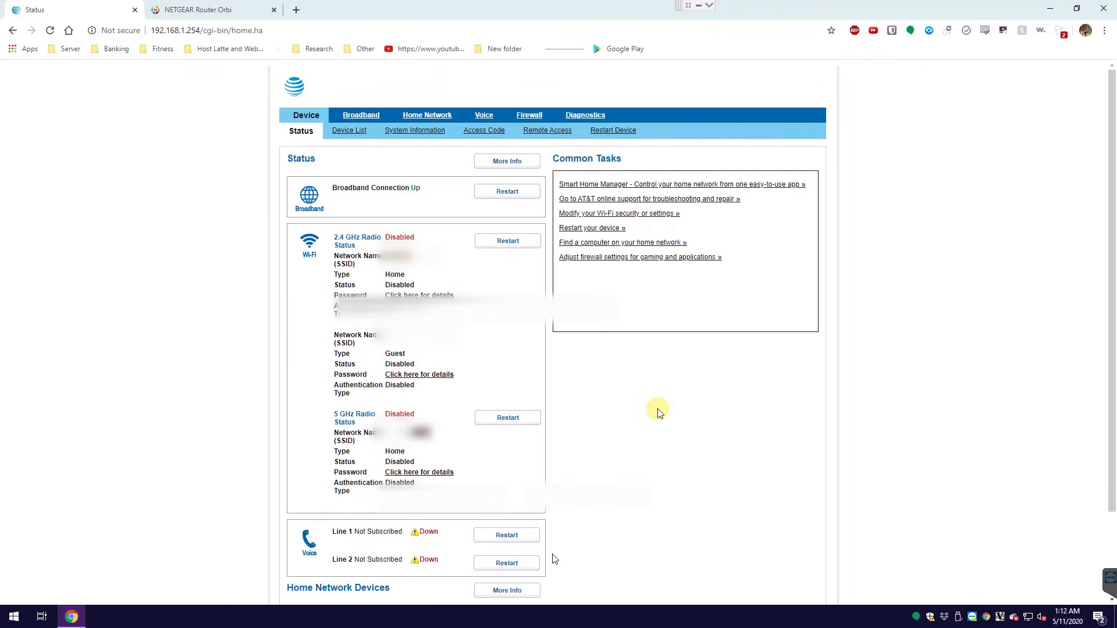
pyautogui.moveTo(181, 412)
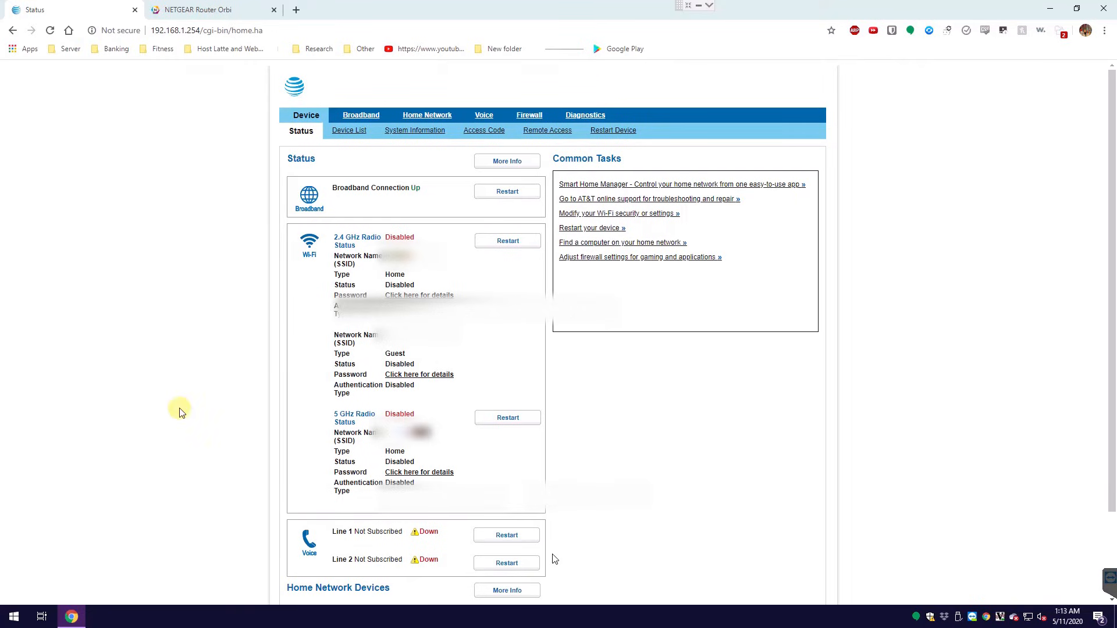
pyautogui.moveTo(898, 414)
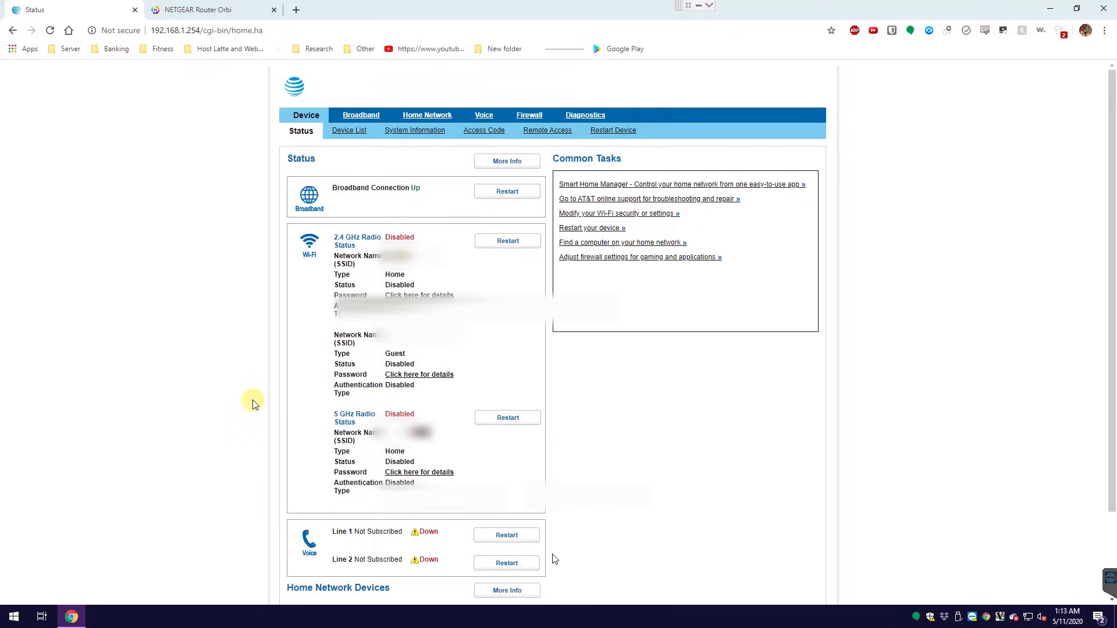
pyautogui.moveTo(759, 297)
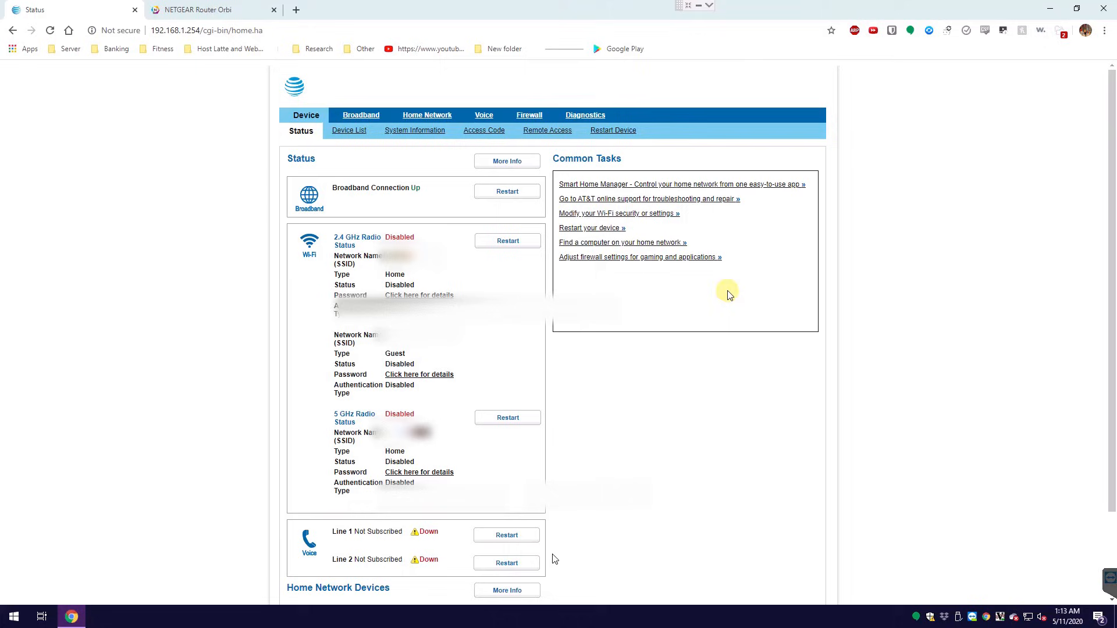
pyautogui.moveTo(734, 298)
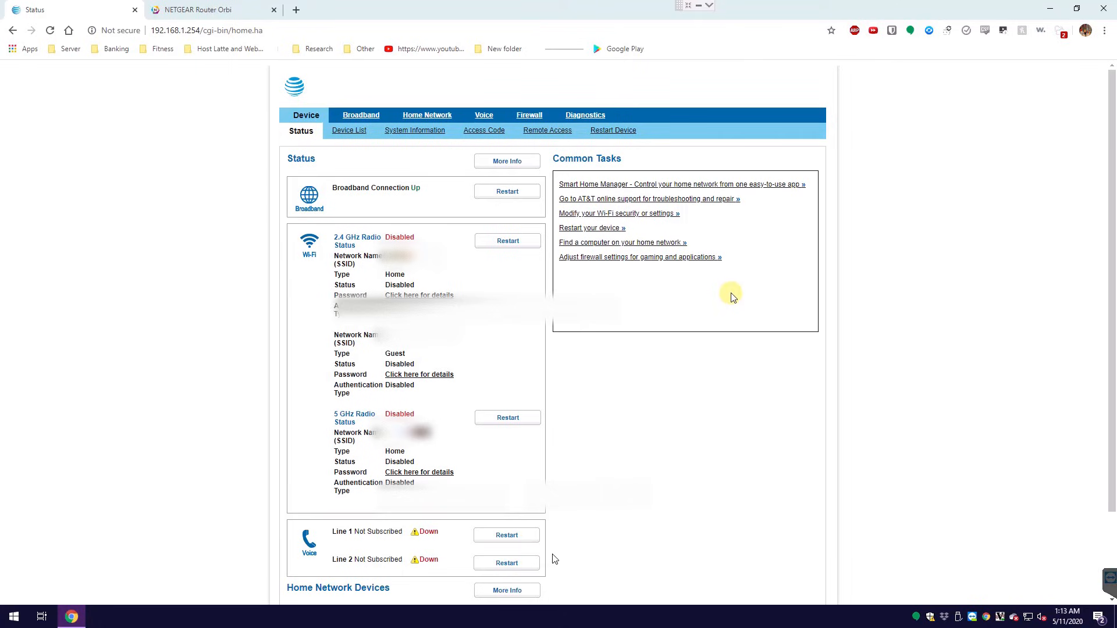
pyautogui.moveTo(739, 295)
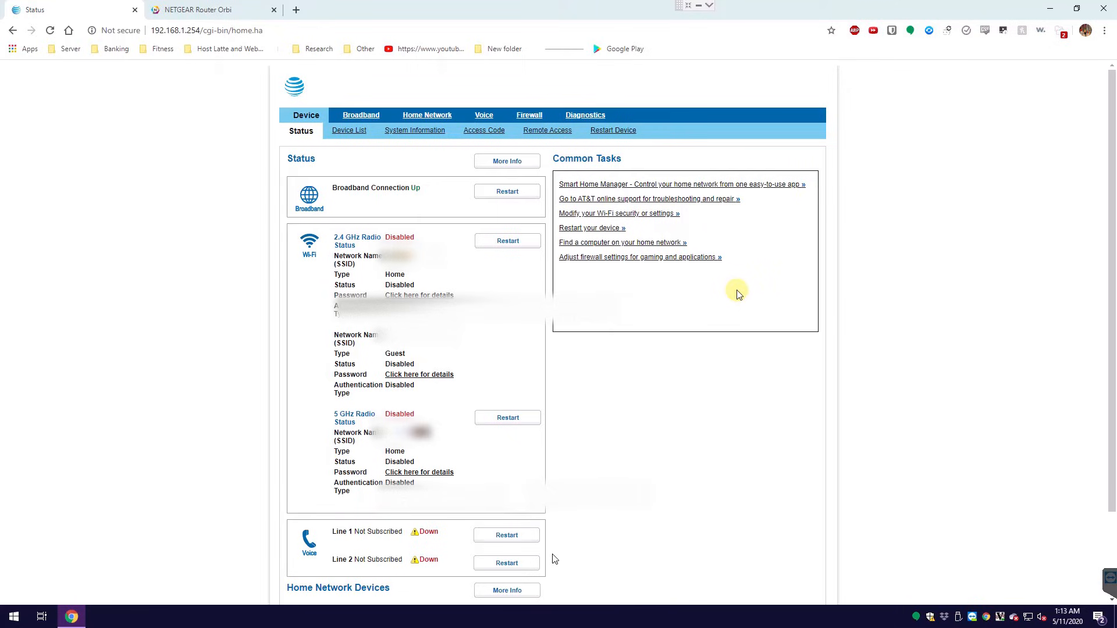
pyautogui.moveTo(105, 148)
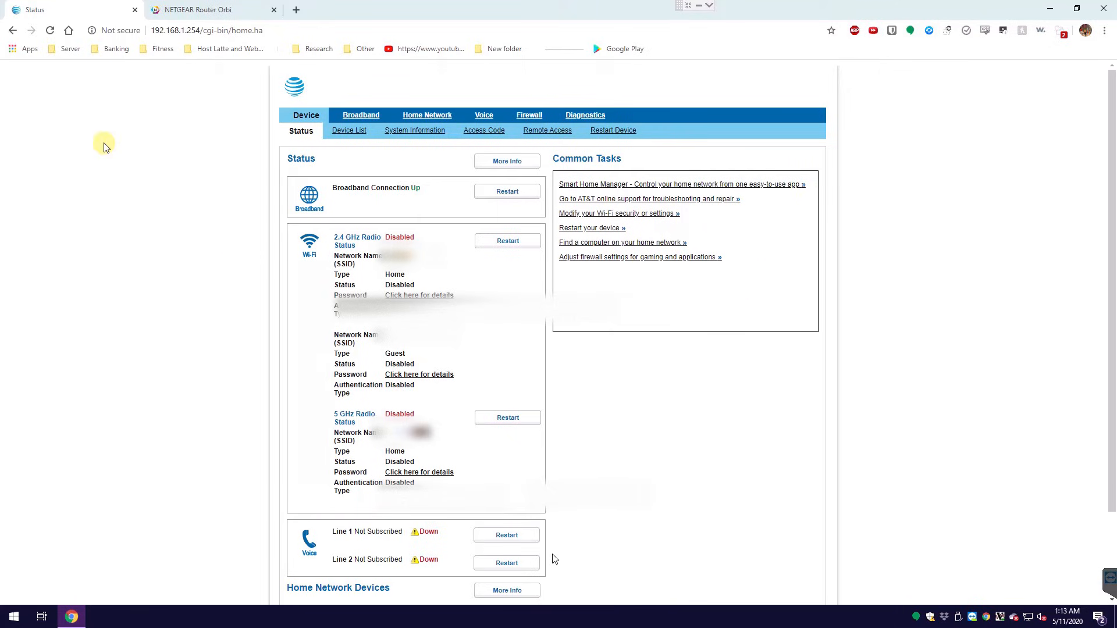
pyautogui.moveTo(268, 30)
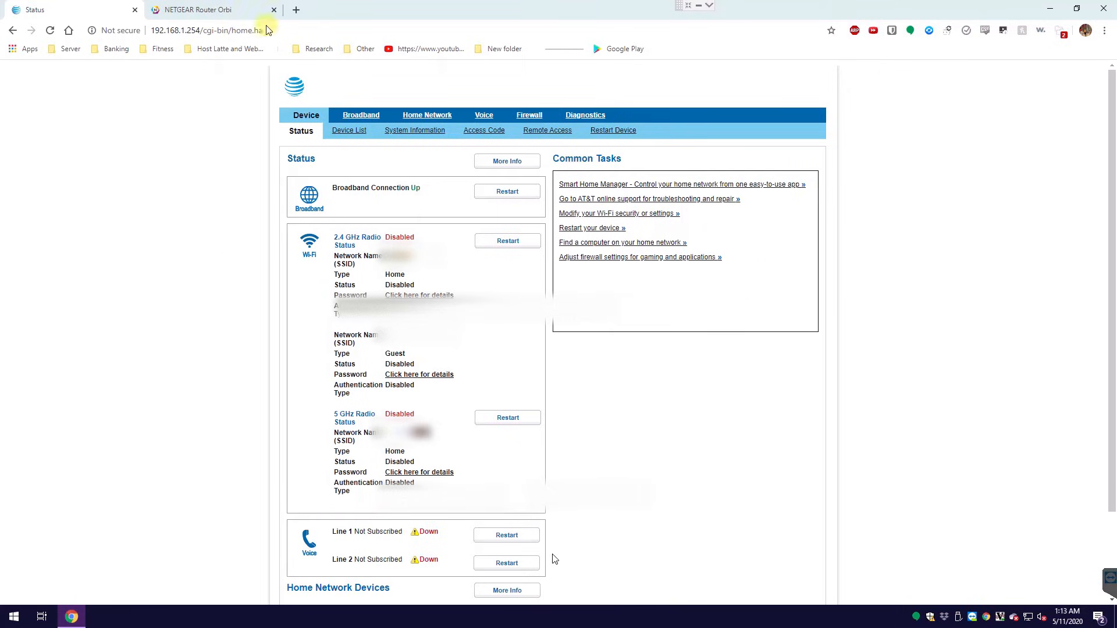
# View the Home Network Wi-Fi settings showing Home SSID and Guest SSID both Off
pyautogui.click(207, 31)
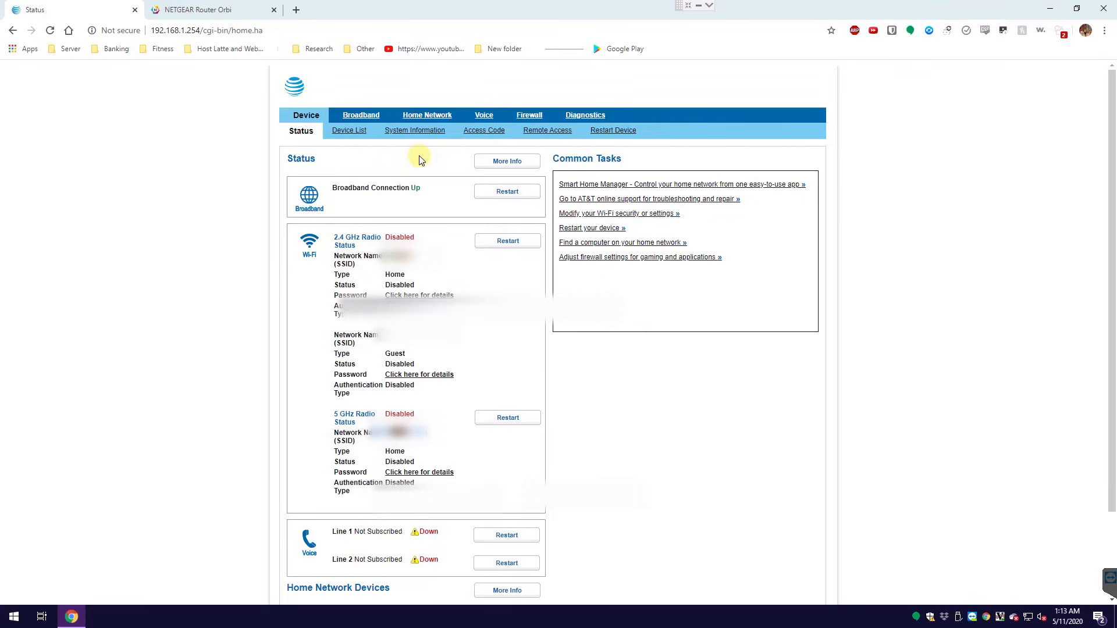
pyautogui.click(426, 116)
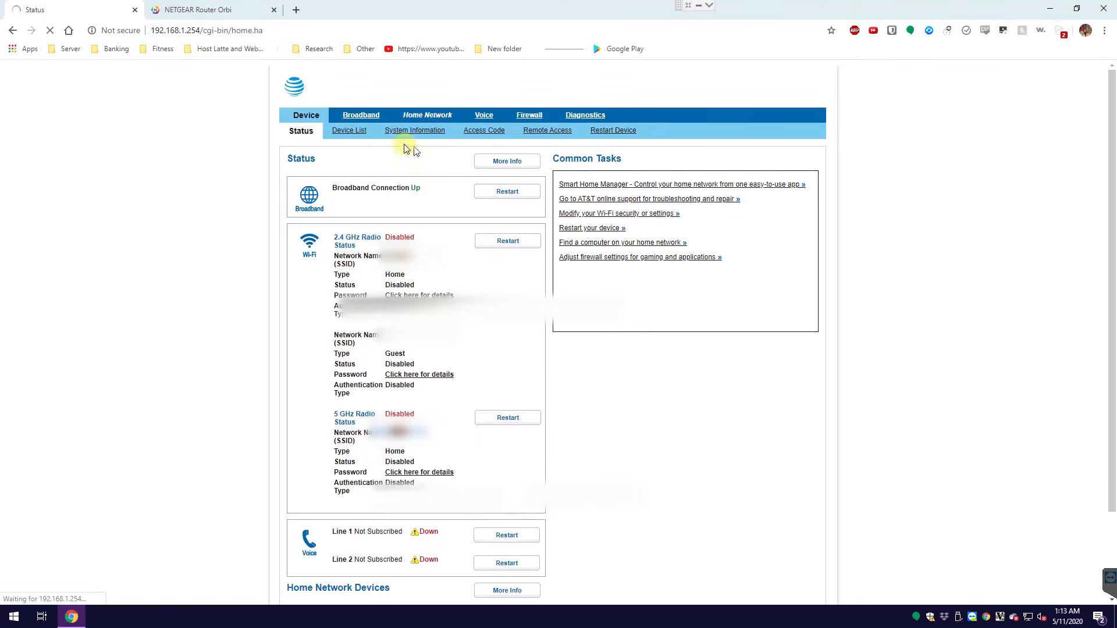
pyautogui.click(427, 116)
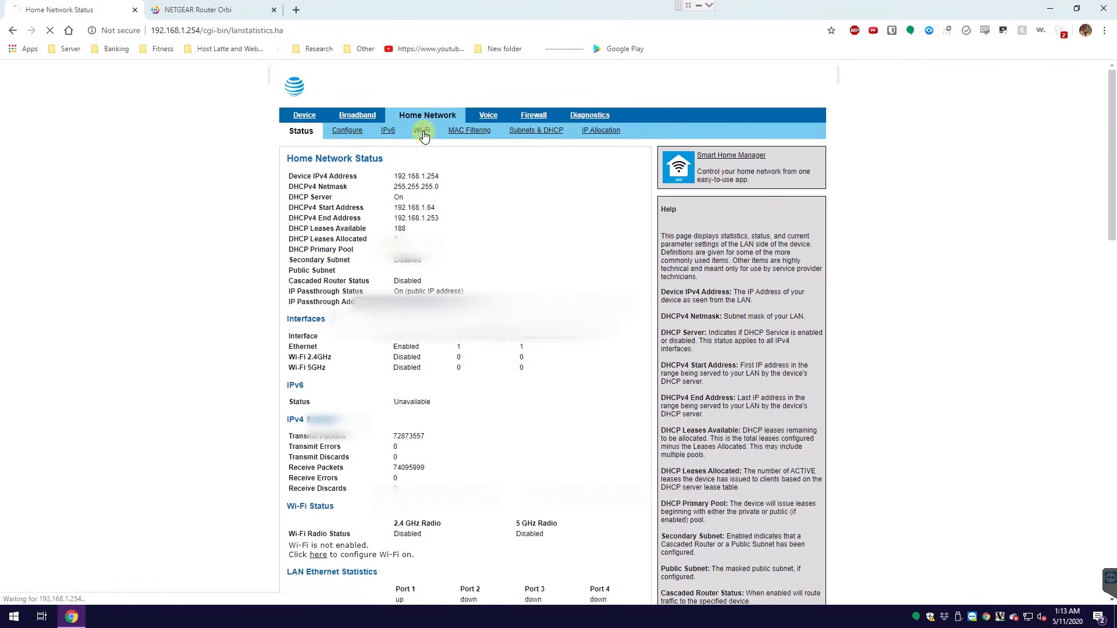
pyautogui.click(418, 131)
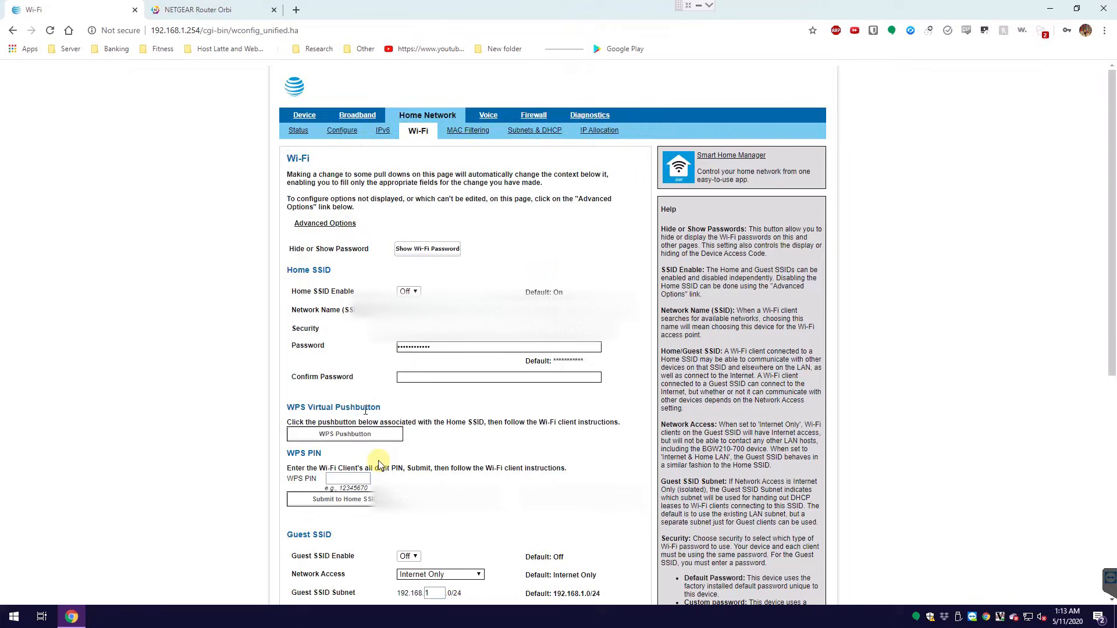
pyautogui.scroll(-3)
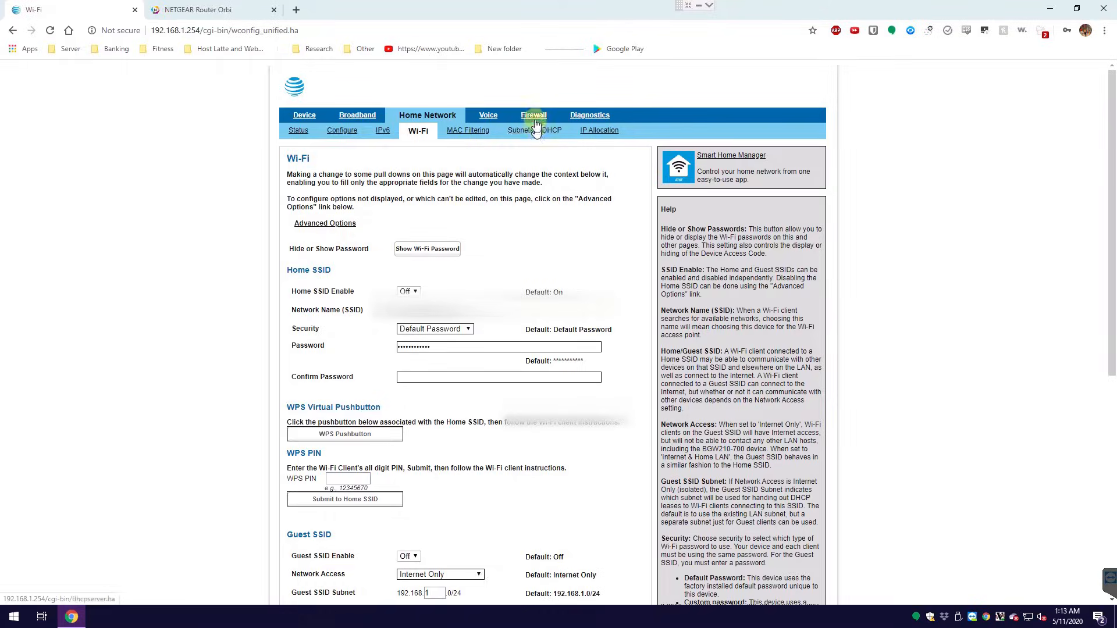
# Review Firewall Status, Packet Filter and Firewall Advanced pages, confirming every option is Off
pyautogui.click(533, 115)
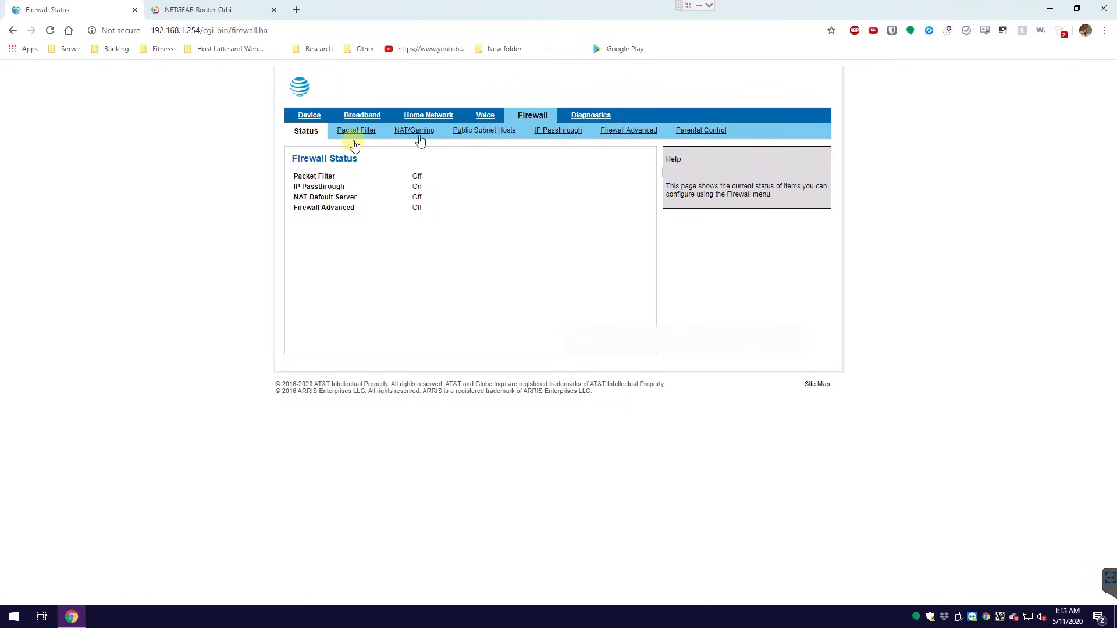
pyautogui.click(357, 130)
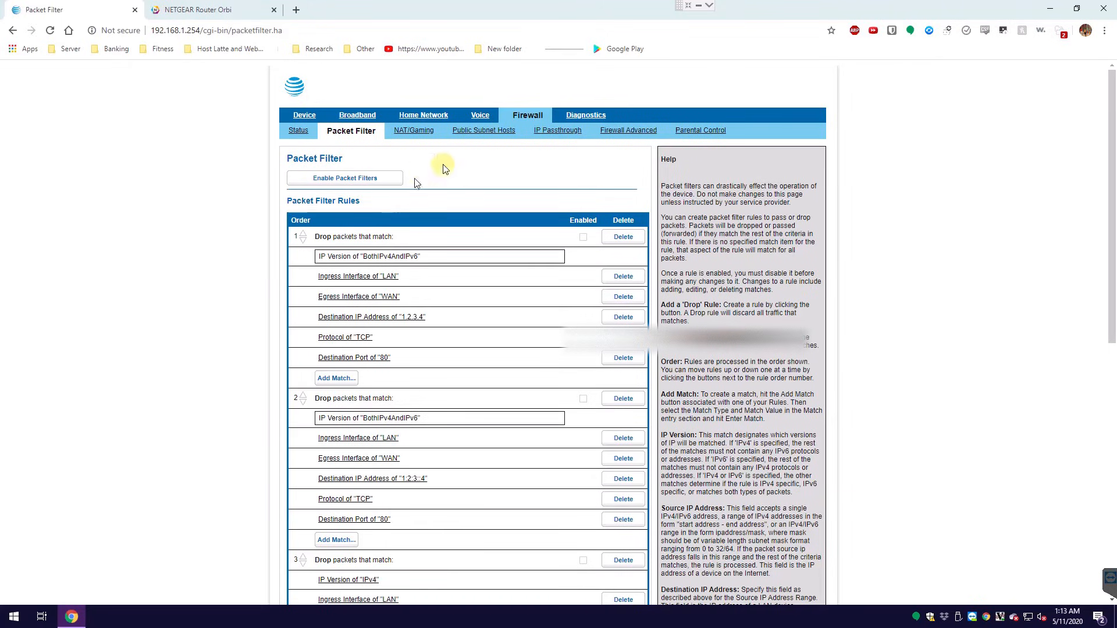
pyautogui.click(626, 131)
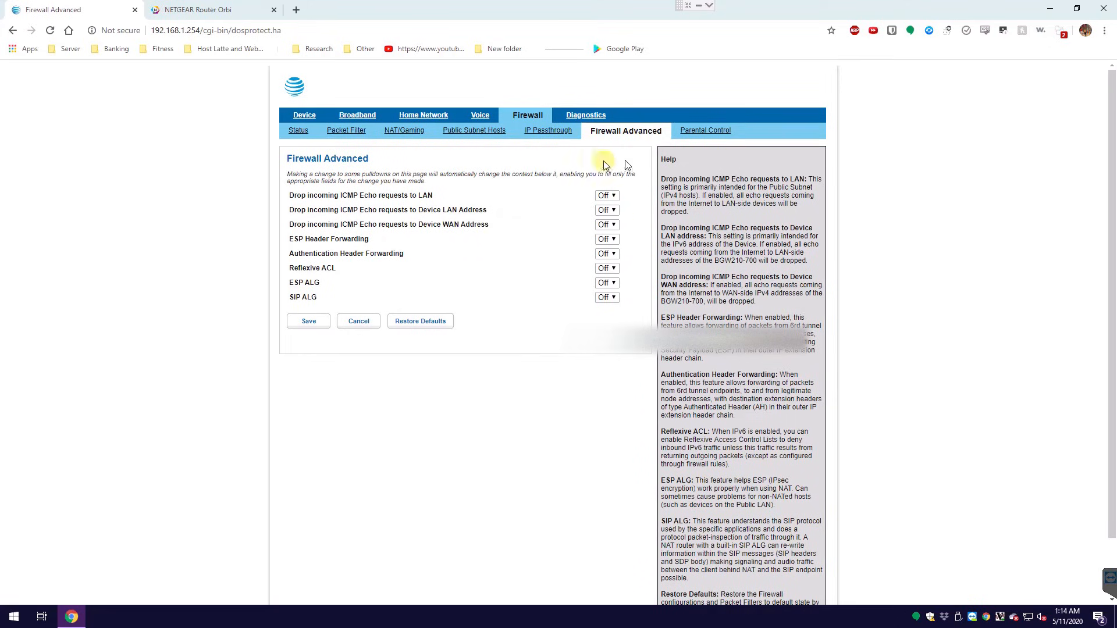
pyautogui.moveTo(639, 249)
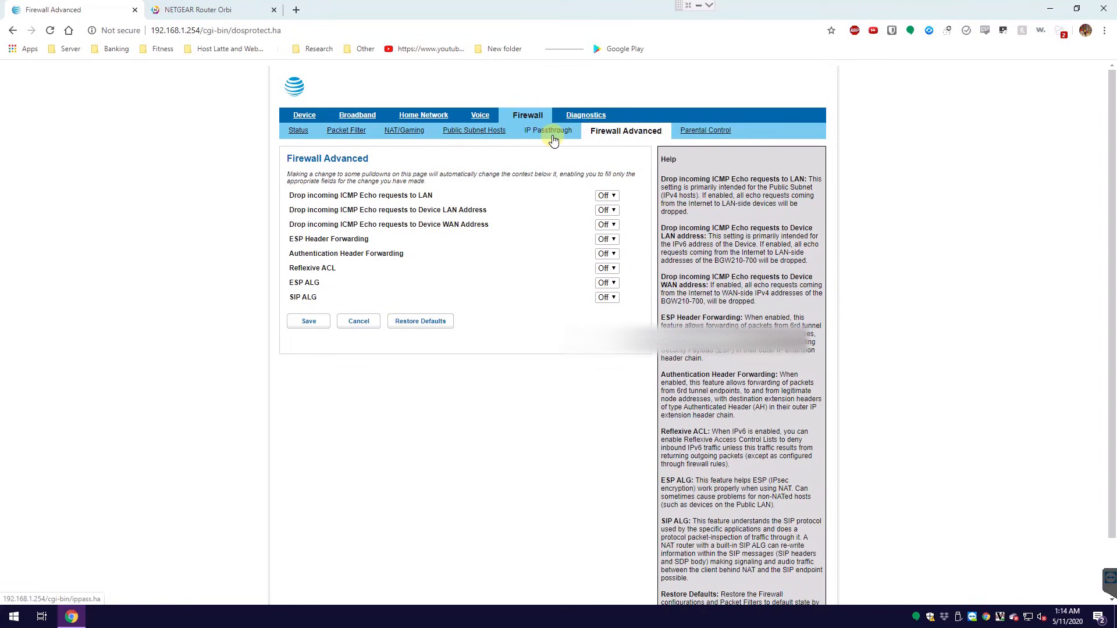
pyautogui.click(547, 130)
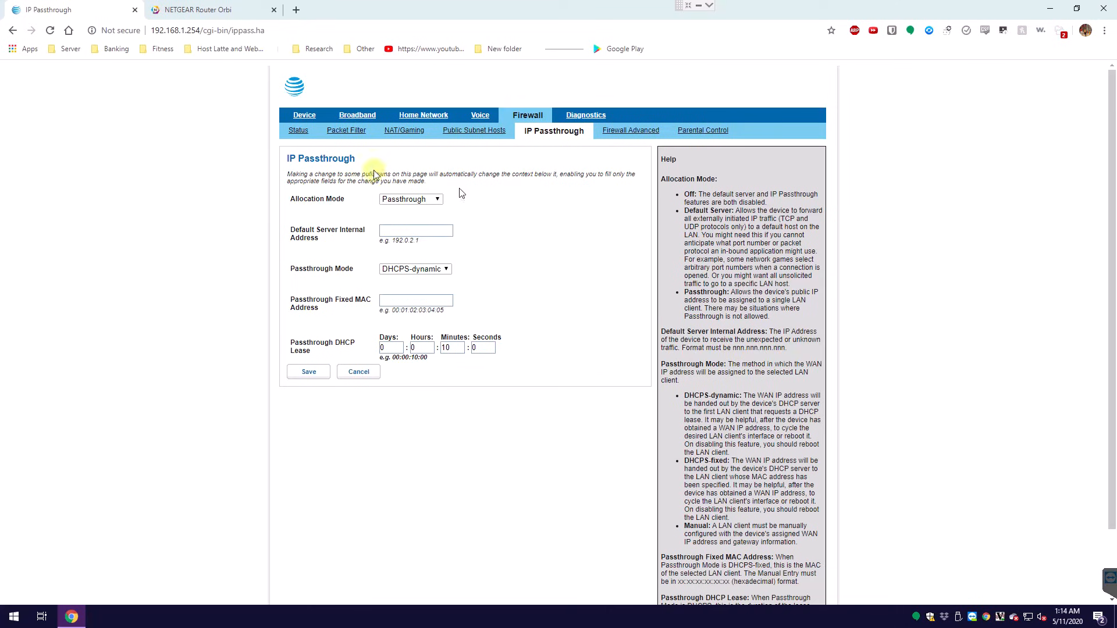
pyautogui.click(411, 199)
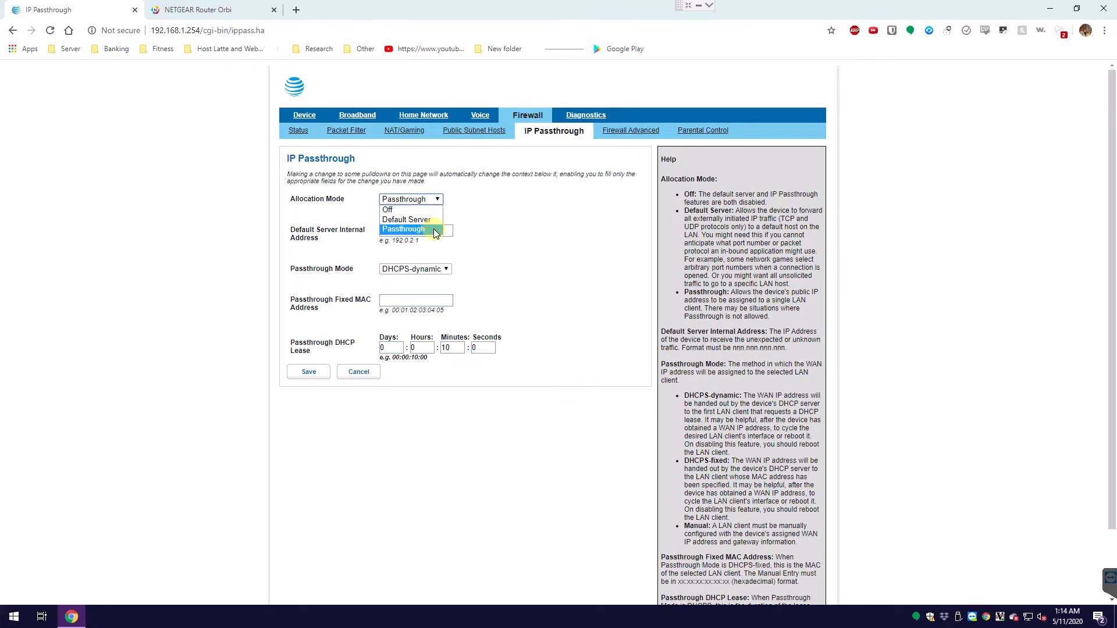
pyautogui.moveTo(500, 217)
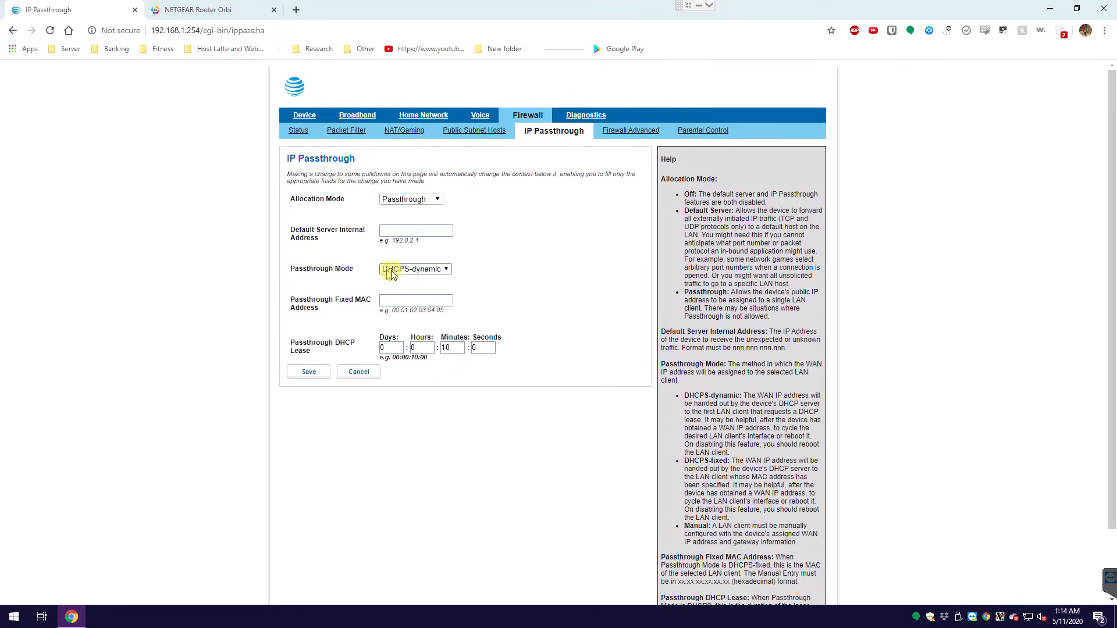
pyautogui.click(414, 269)
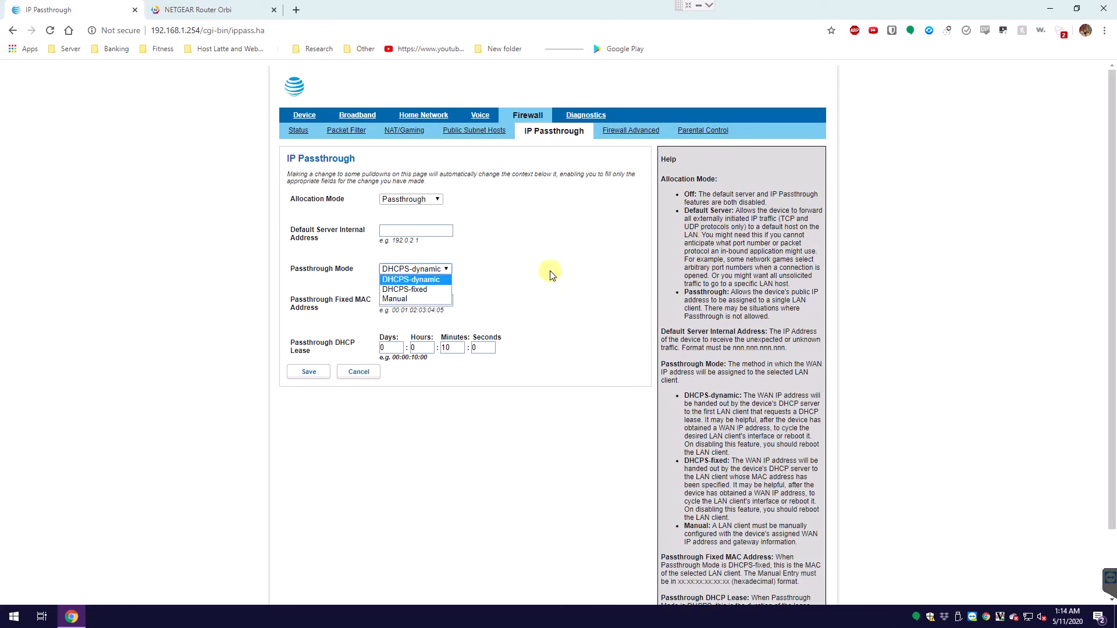
pyautogui.moveTo(415, 290)
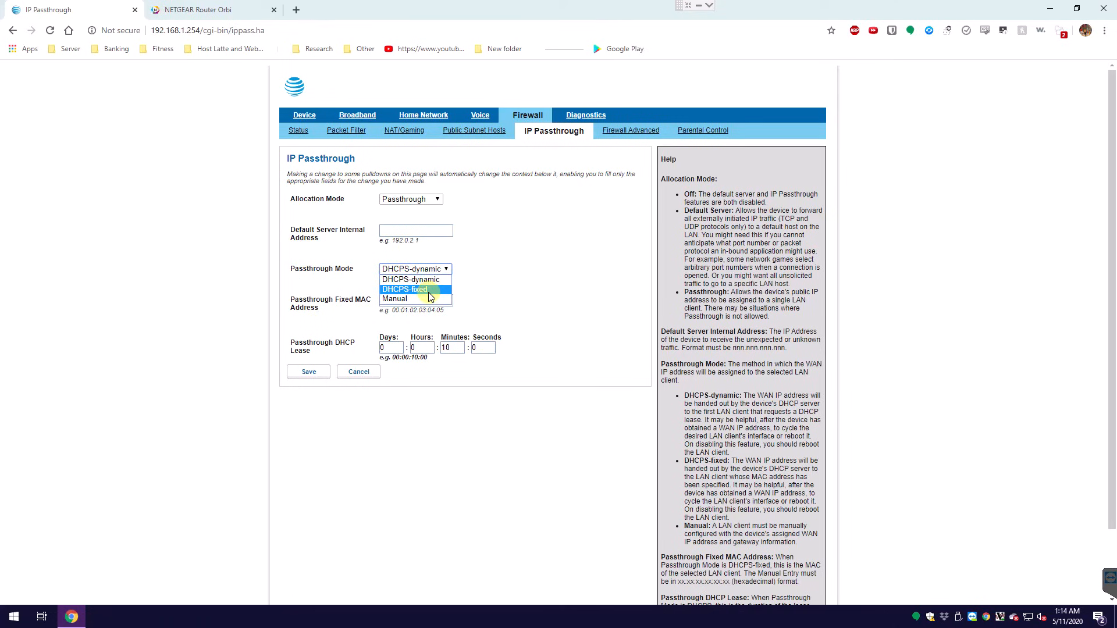
pyautogui.moveTo(414, 278)
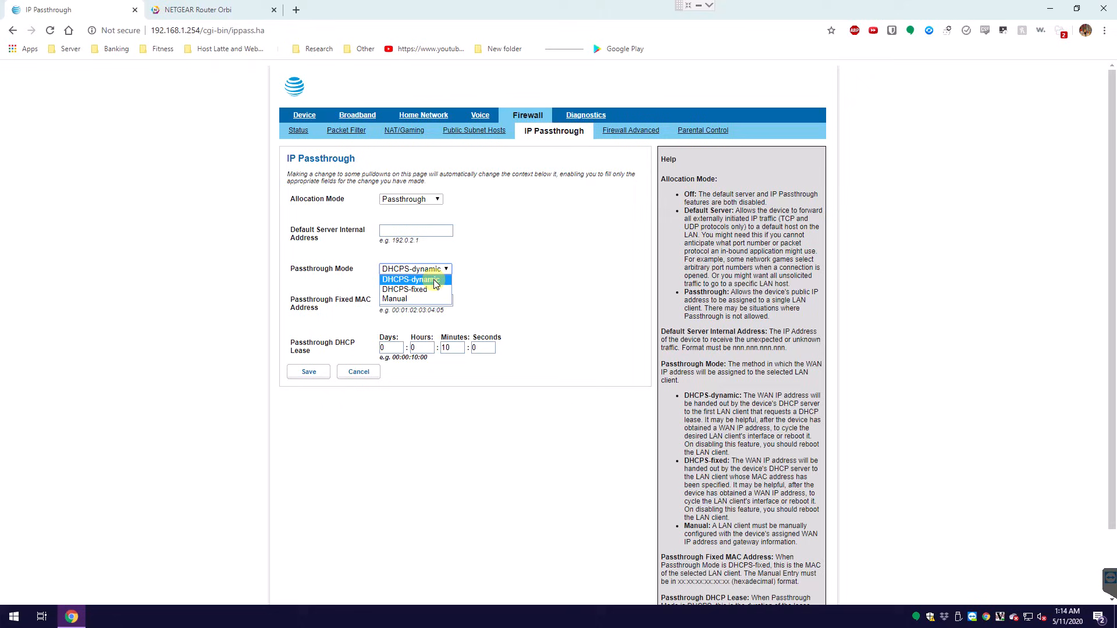
pyautogui.click(414, 279)
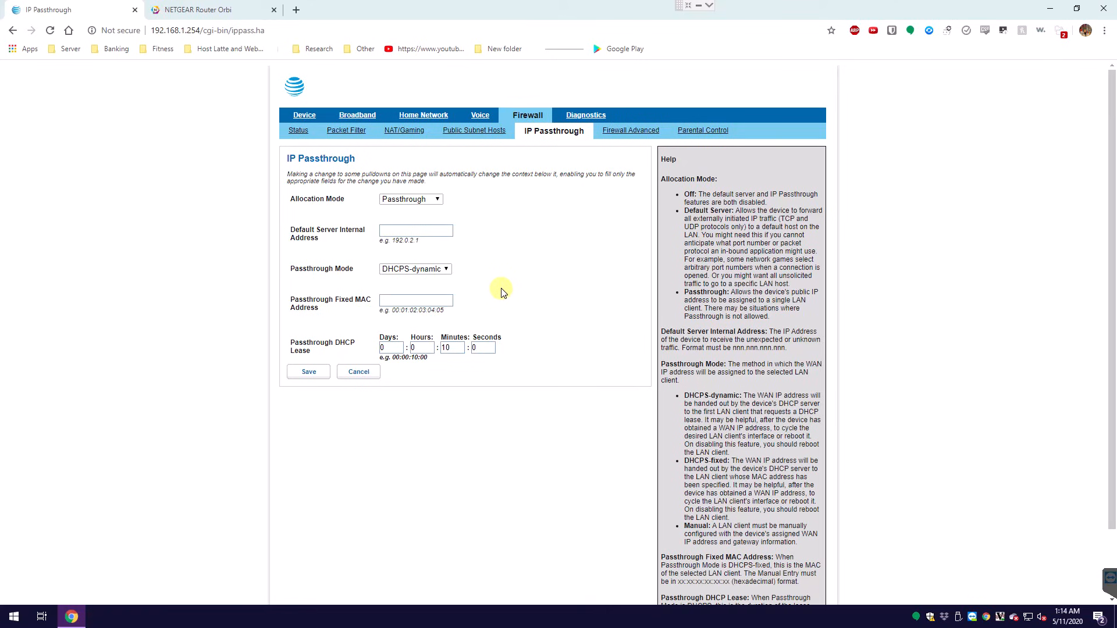
pyautogui.moveTo(507, 289)
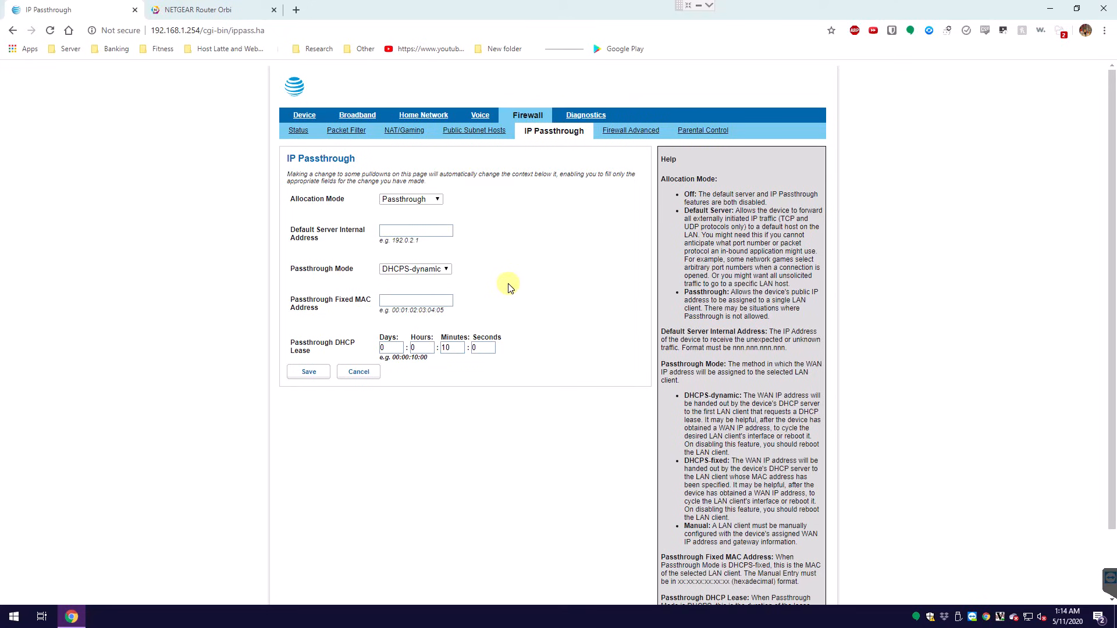
pyautogui.moveTo(509, 291)
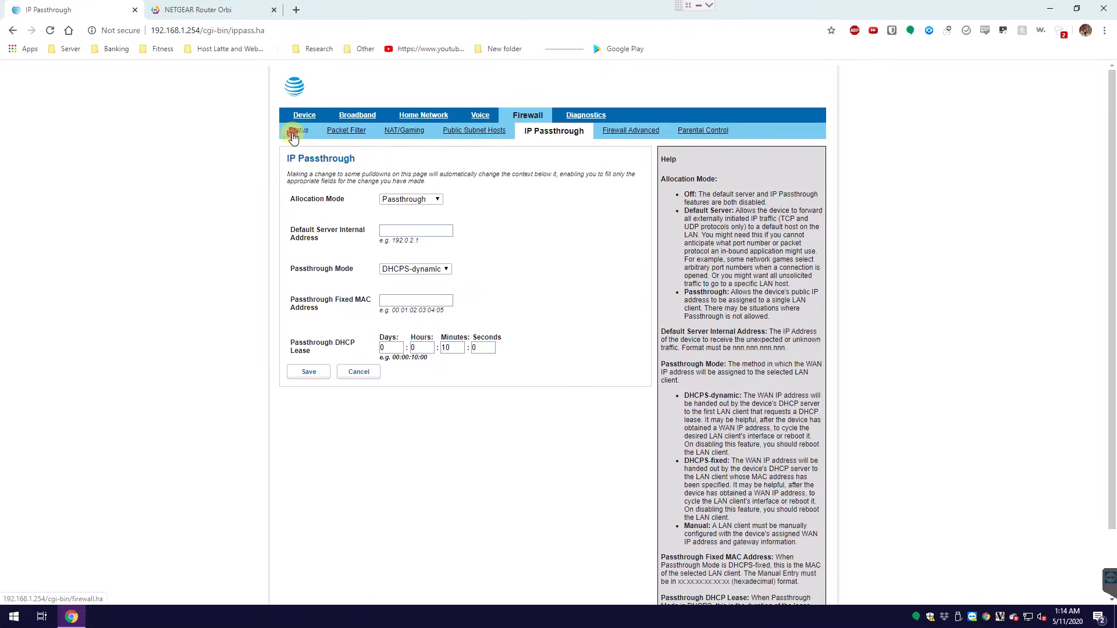
# Review Firewall Status confirming IP Passthrough On and other features Off, then return to Home Network
pyautogui.click(297, 130)
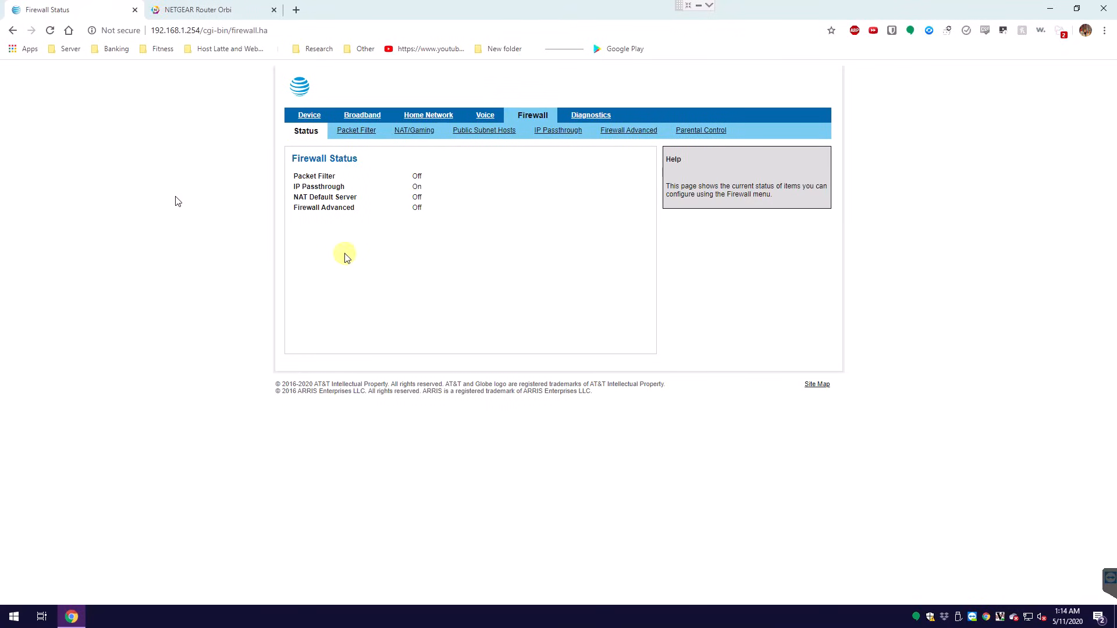
pyautogui.moveTo(305, 176)
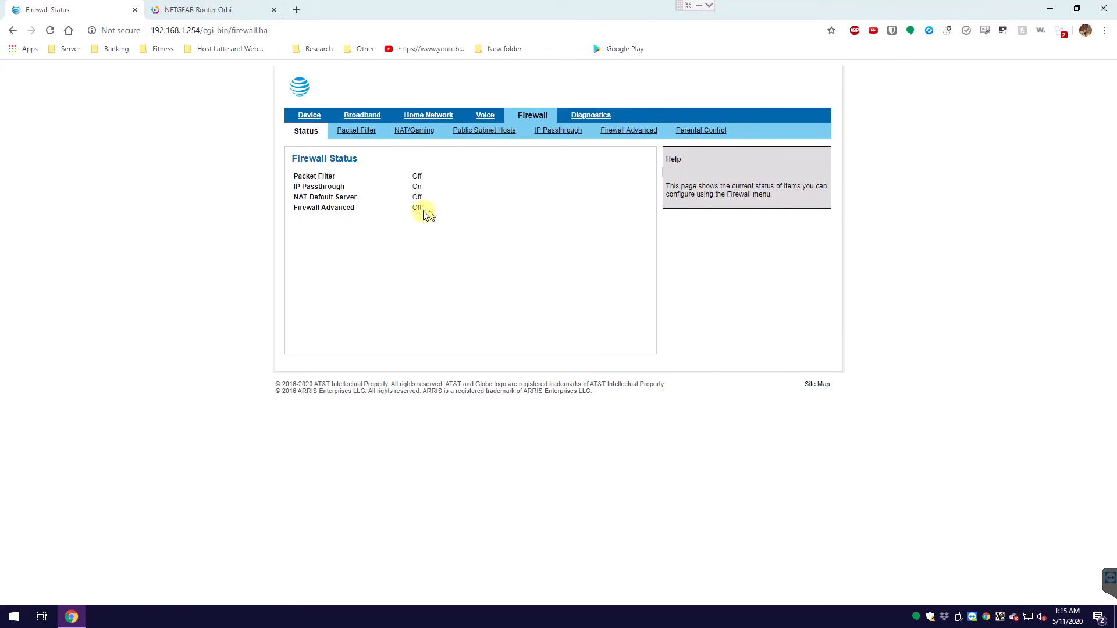
pyautogui.moveTo(426, 214)
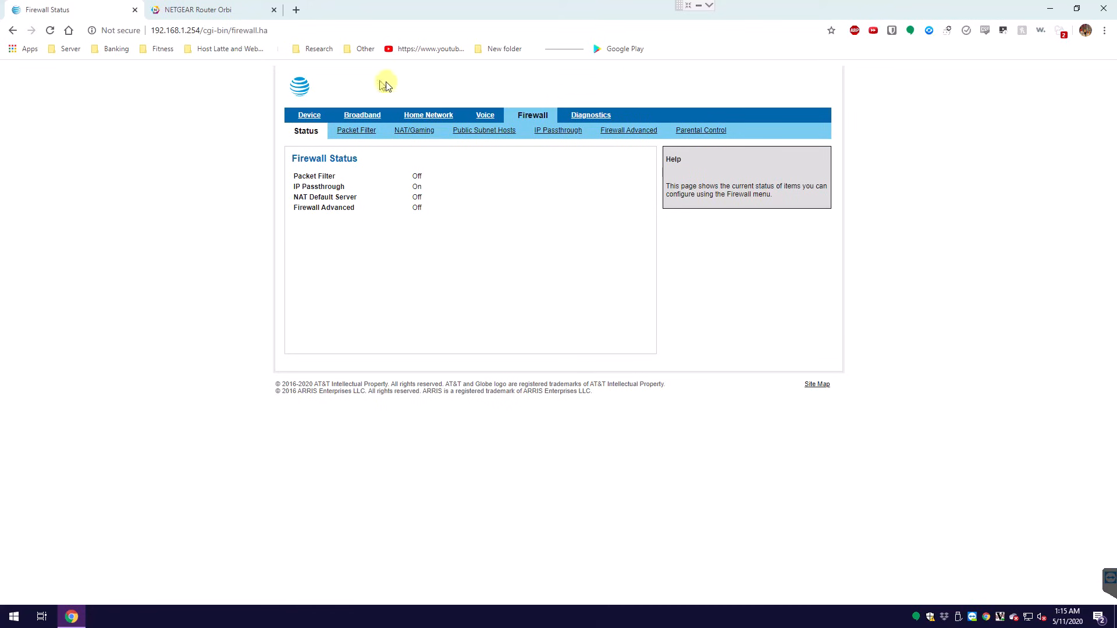
pyautogui.click(628, 130)
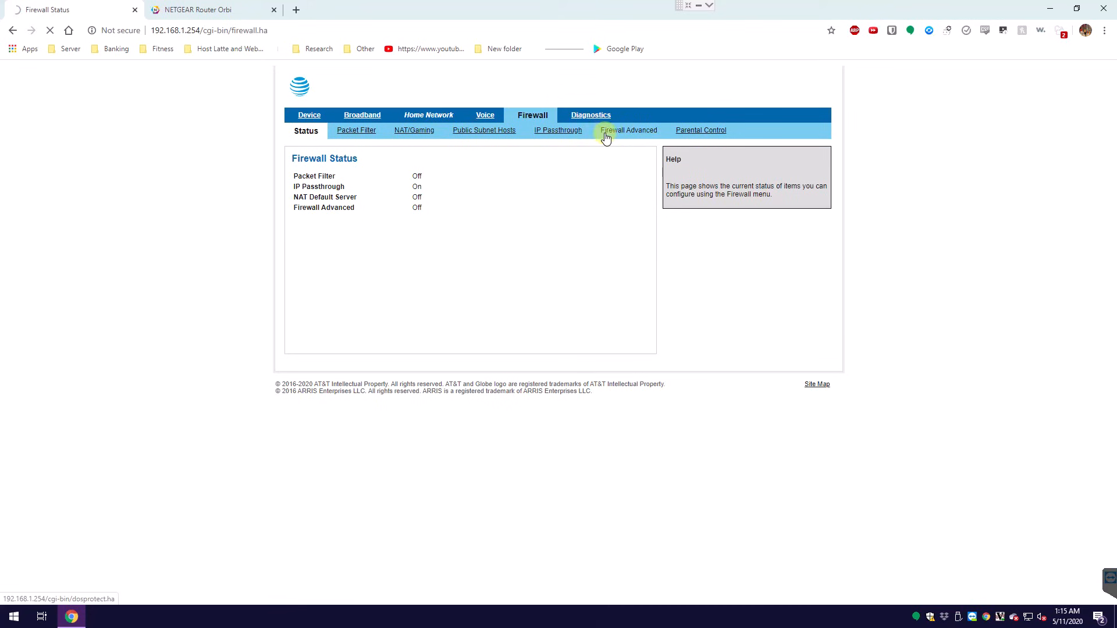
pyautogui.click(428, 115)
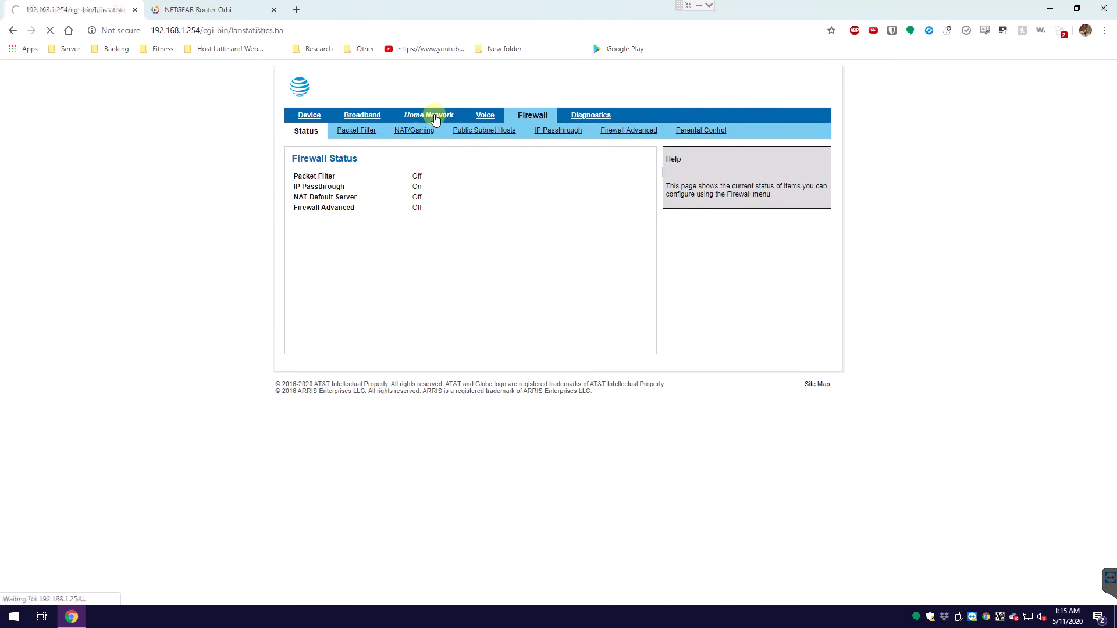
# View the Subnets & DHCP page showing DHCP range 192.168.1.64–192.168.1.253
pyautogui.click(428, 115)
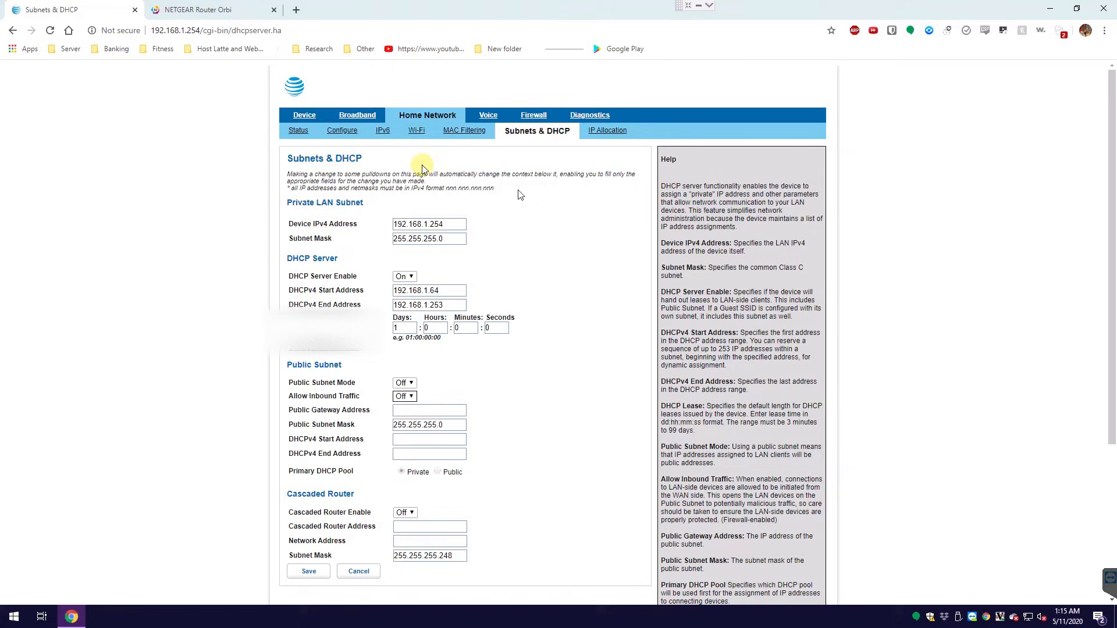
pyautogui.moveTo(539, 398)
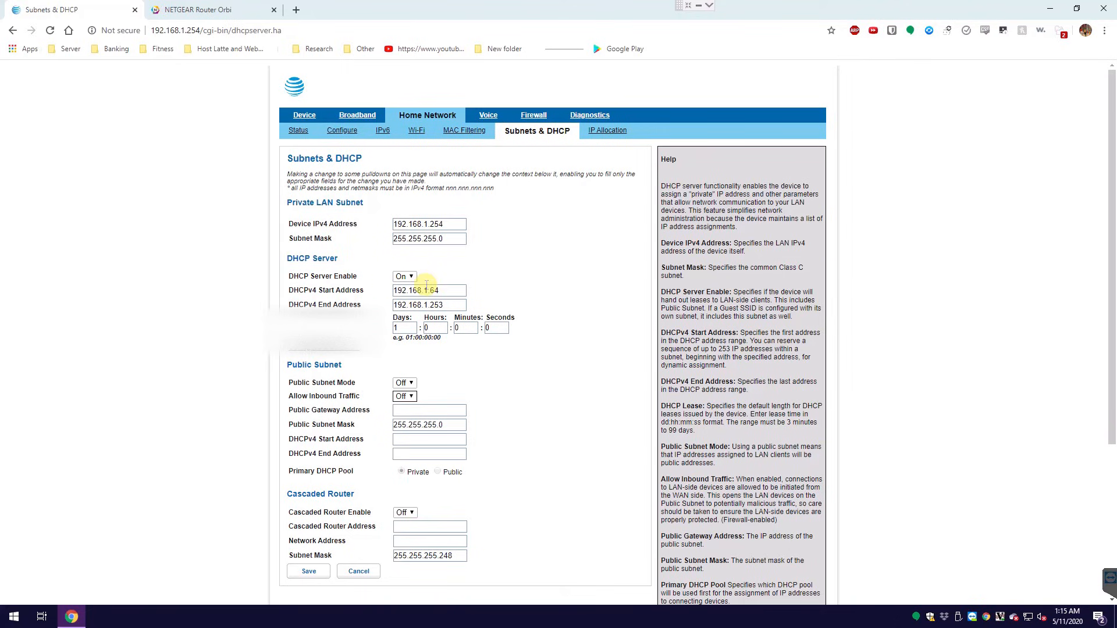
pyautogui.moveTo(539, 266)
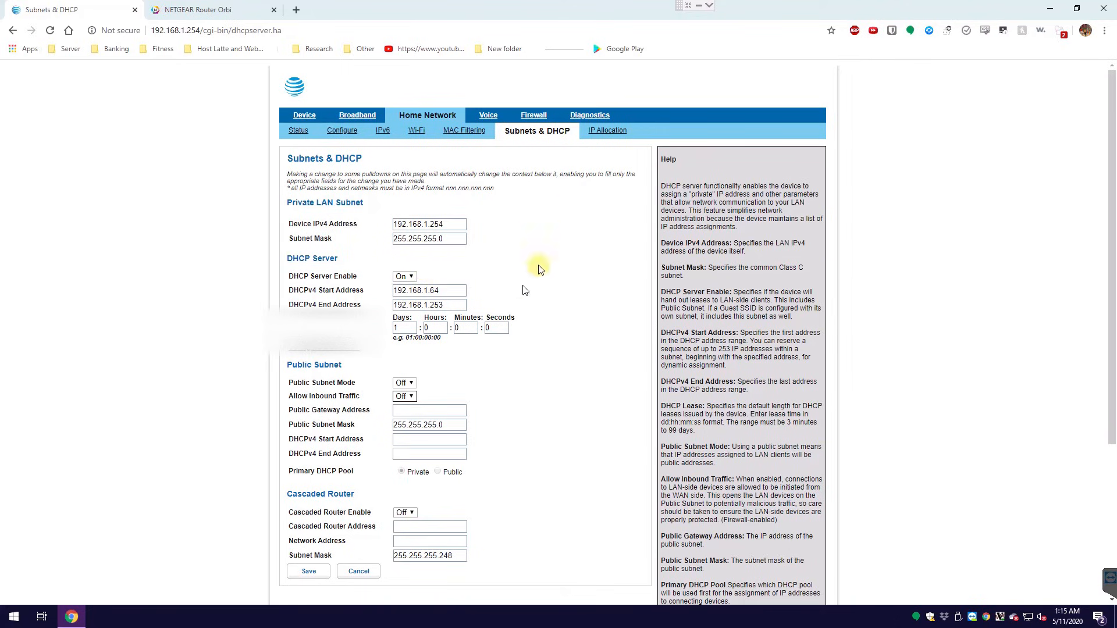
pyautogui.moveTo(178, 274)
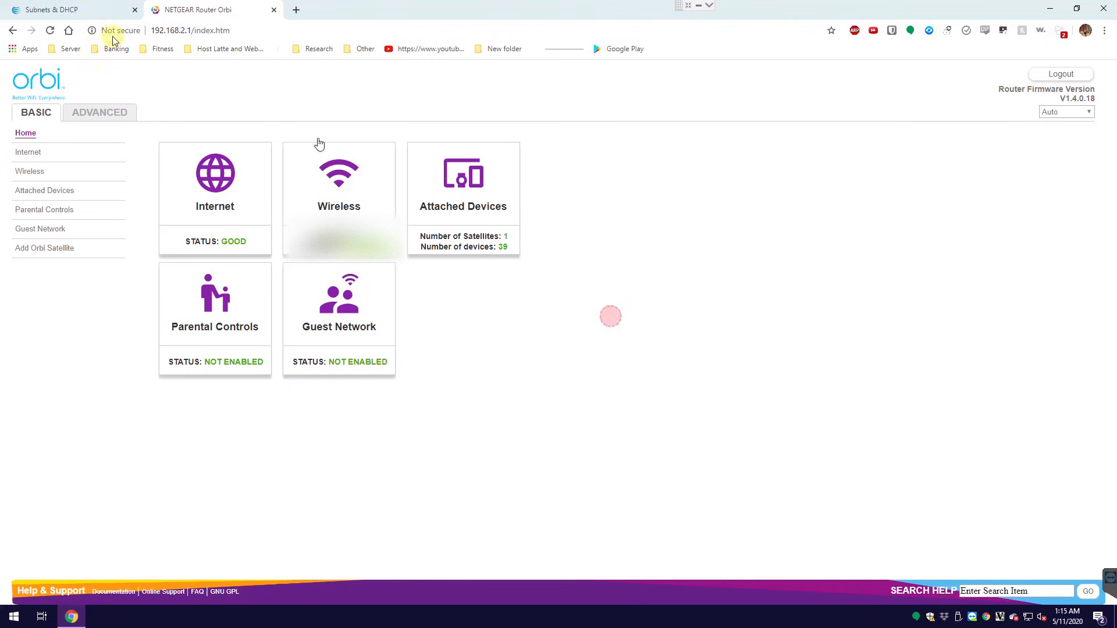
pyautogui.click(54, 10)
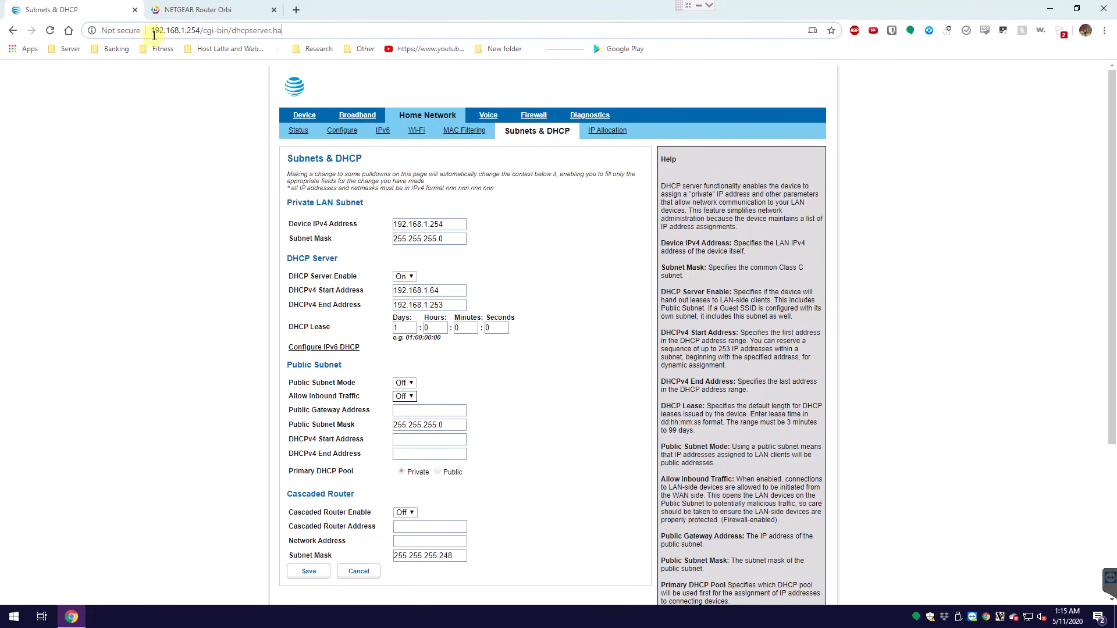
pyautogui.doubleClick(163, 30)
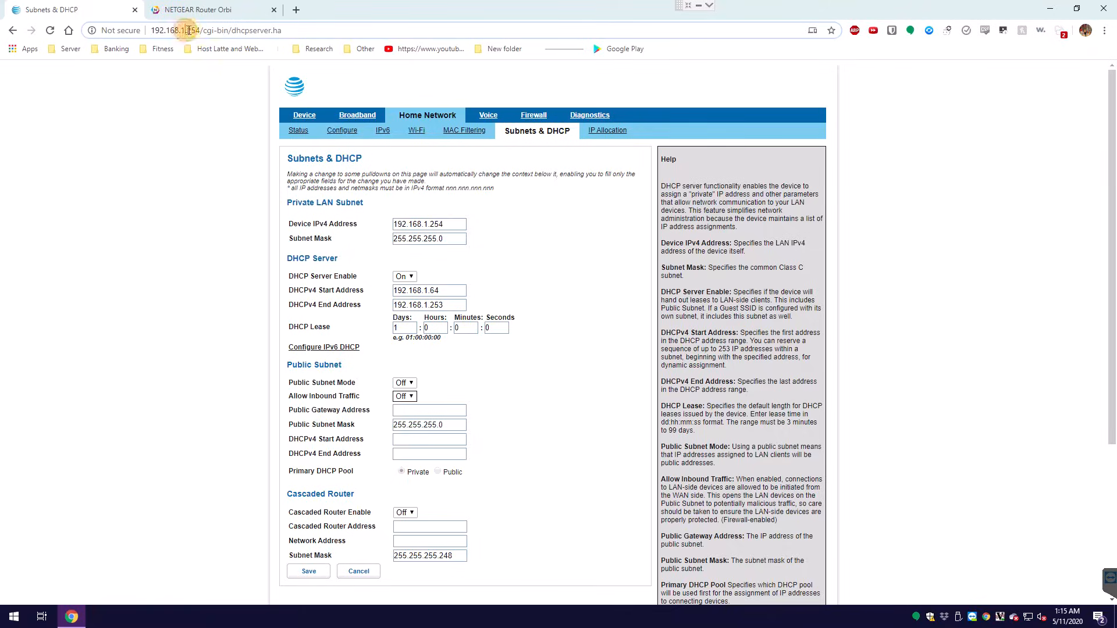
pyautogui.click(207, 9)
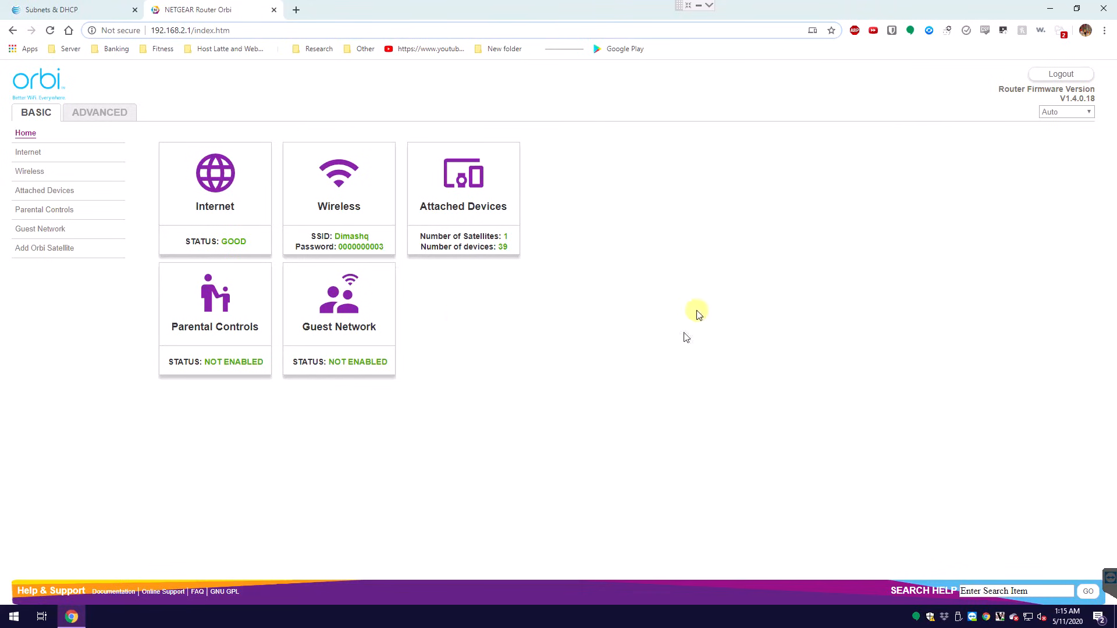
pyautogui.moveTo(665, 307)
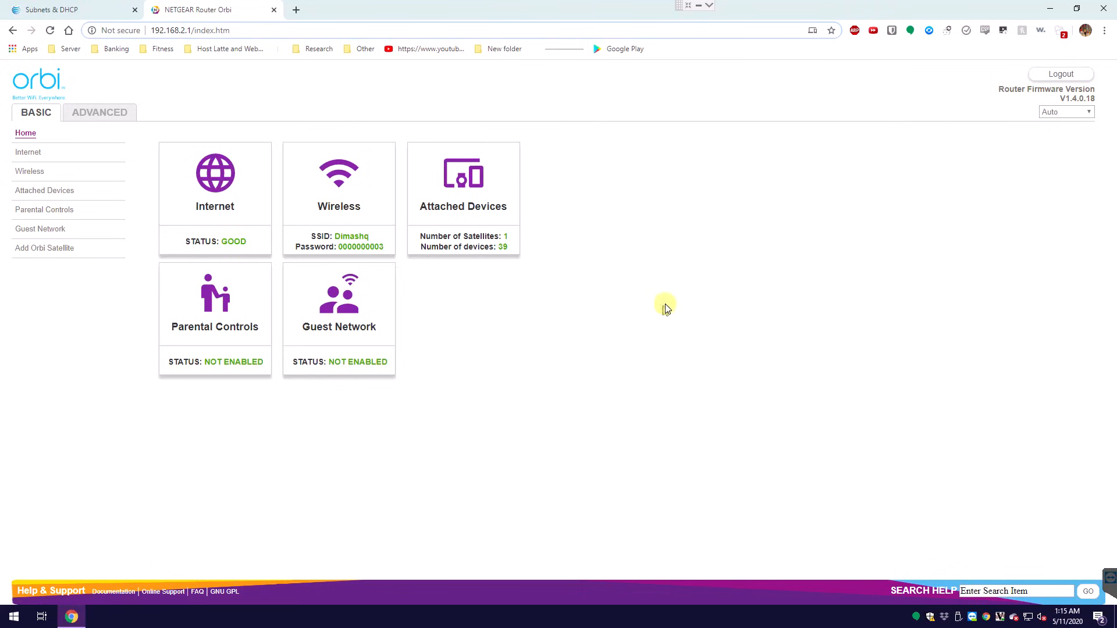